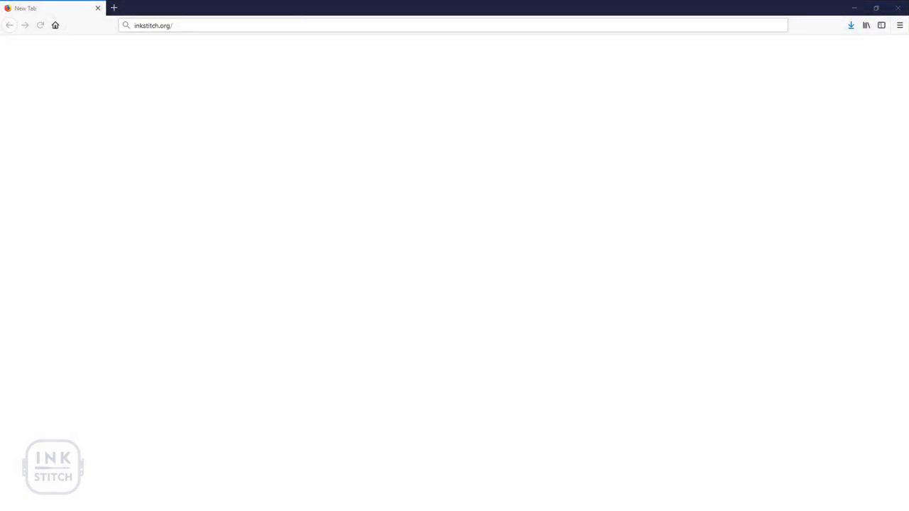
Download inkstitch-v1.21.0-win32.zip from the GitHub release page, saving the file.
{"action": "left_click", "coordinate": [187, 26]}
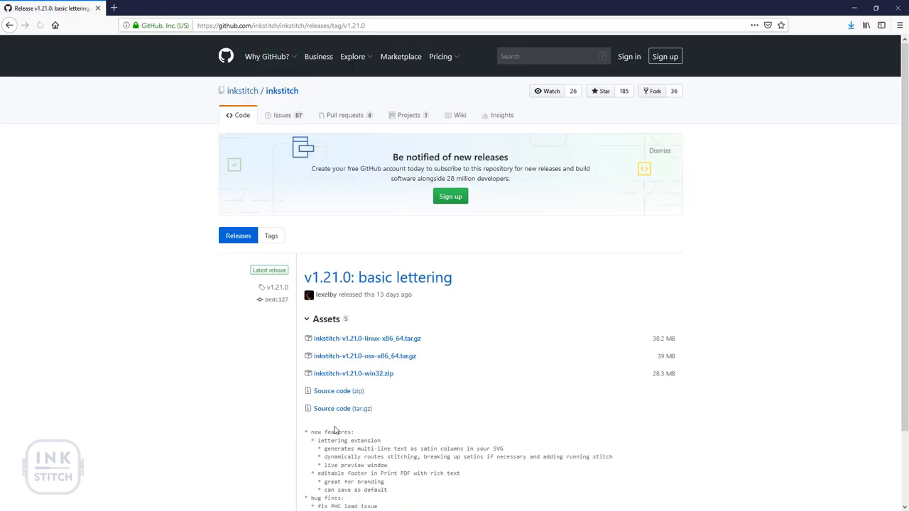
{"action": "mouse_move", "coordinate": [353, 372]}
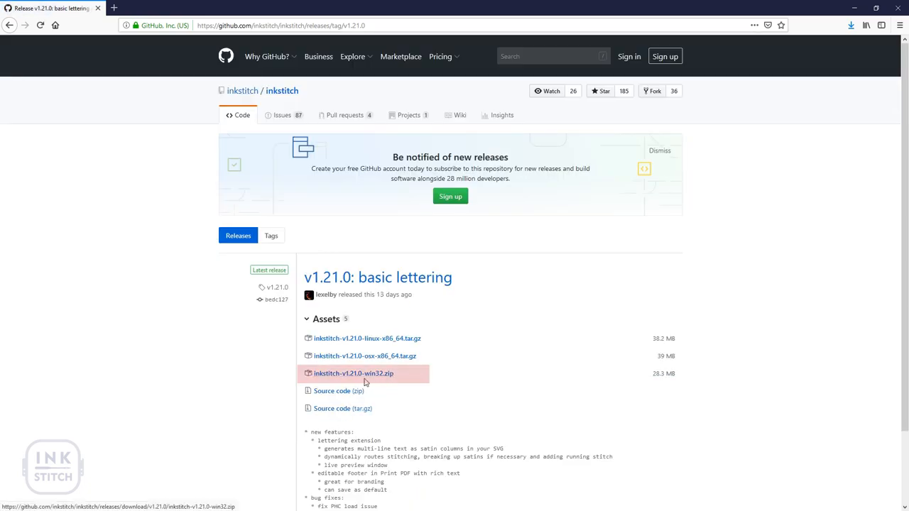
{"action": "left_click", "coordinate": [353, 372]}
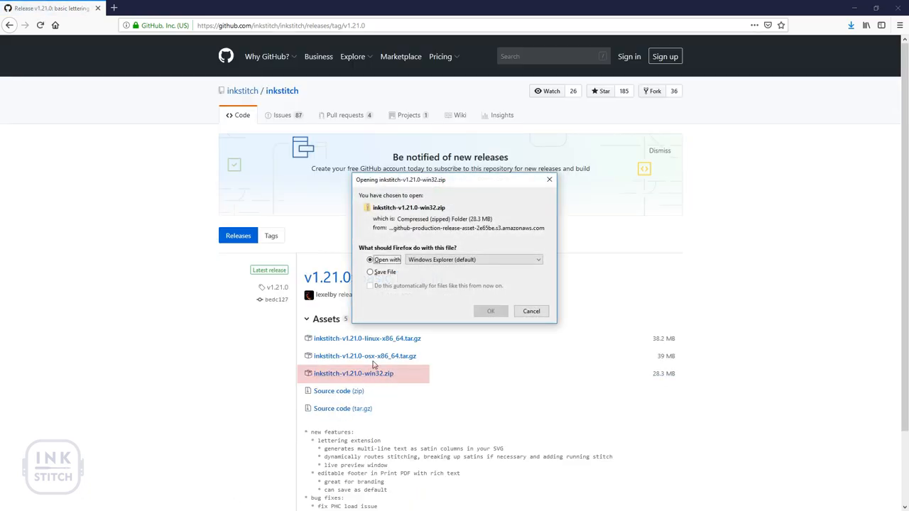
{"action": "left_click", "coordinate": [369, 273]}
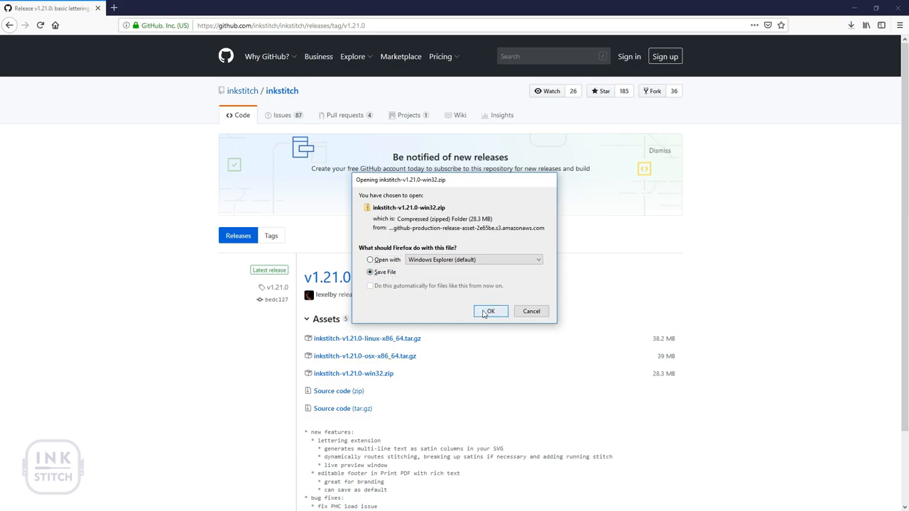
{"action": "left_click", "coordinate": [491, 311]}
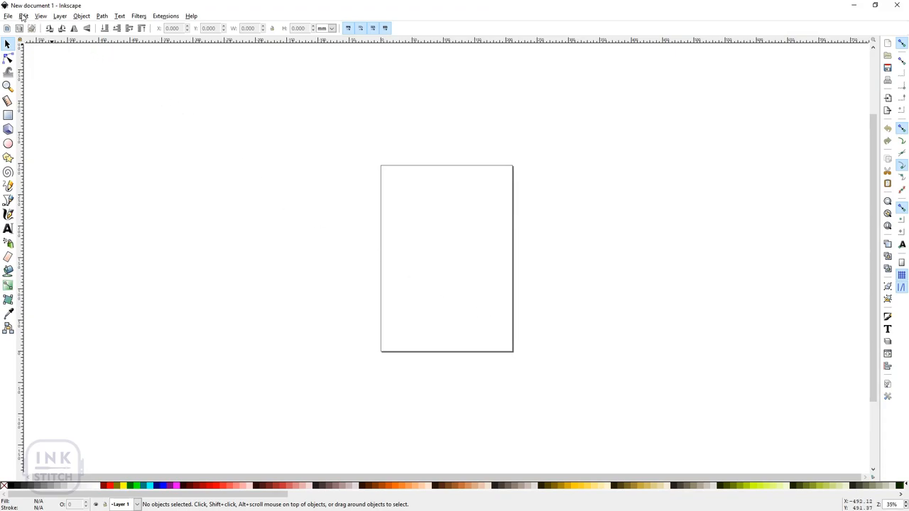
Copy the user extensions folder path from Preferences > System.
{"action": "left_click", "coordinate": [24, 16]}
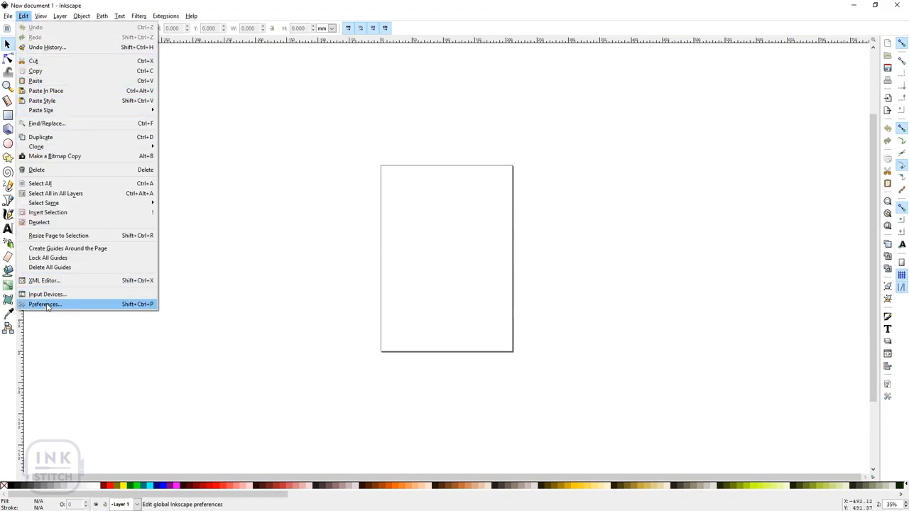
{"action": "left_click", "coordinate": [45, 304]}
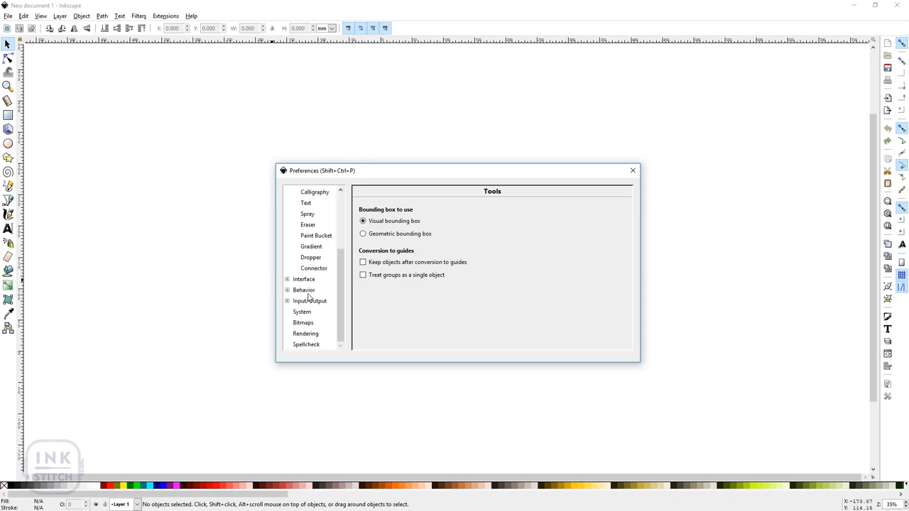
{"action": "left_click", "coordinate": [301, 312]}
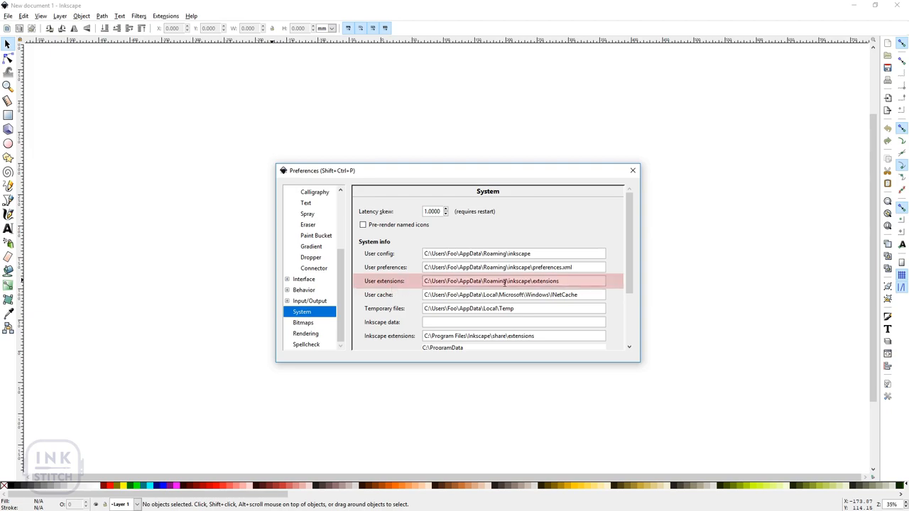
{"action": "right_click", "coordinate": [505, 281]}
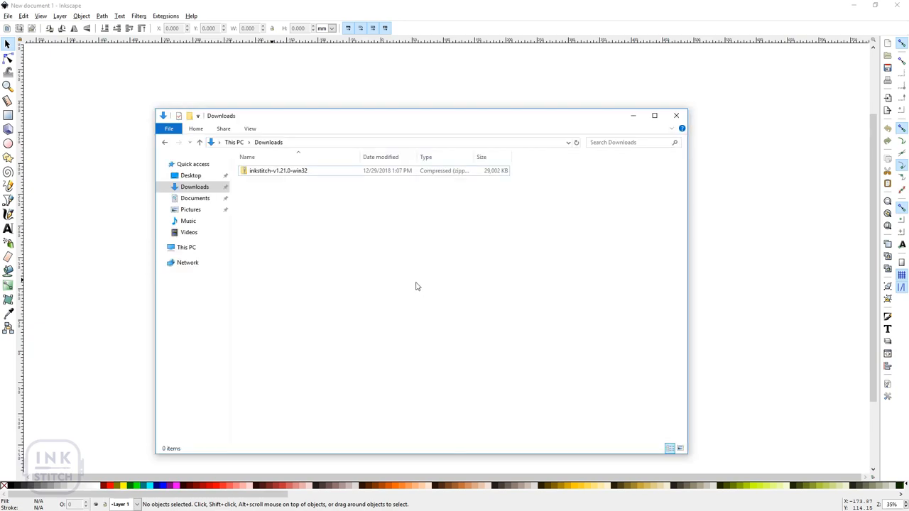
Extract the Ink/Stitch zip into C:\Users\Foo\AppData\Roaming\inkscape\extensions and review the new files.
{"action": "right_click", "coordinate": [279, 170]}
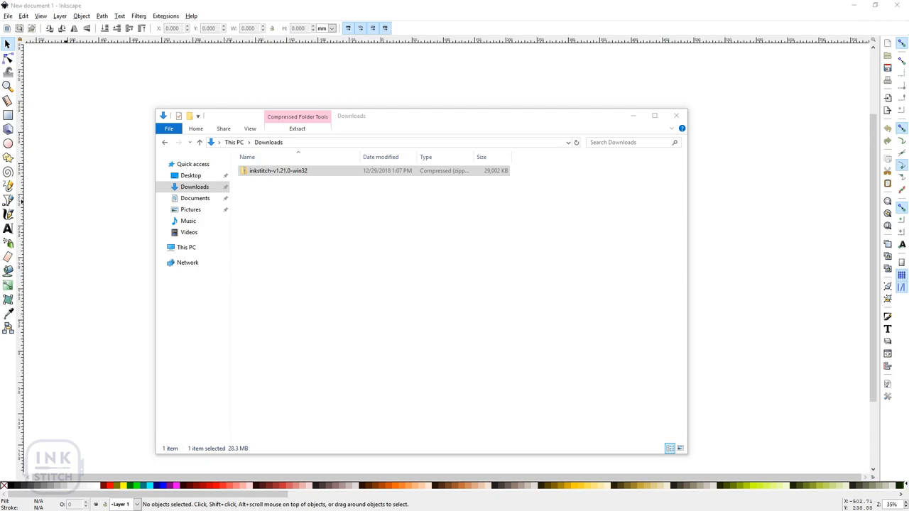
{"action": "left_click", "coordinate": [297, 128]}
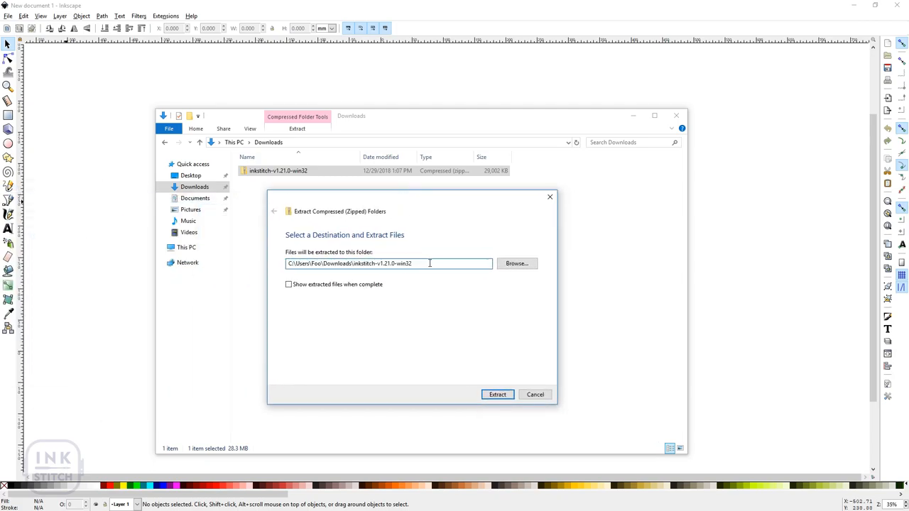
{"action": "type", "text": "C:\\Users\\Foo\\AppData\\Roaming\\inkscape\\extensions"}
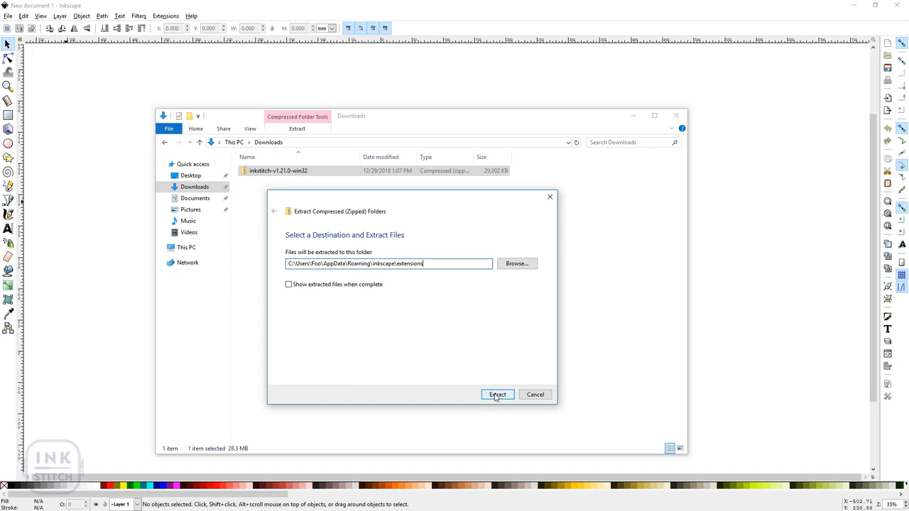
{"action": "left_click", "coordinate": [497, 395]}
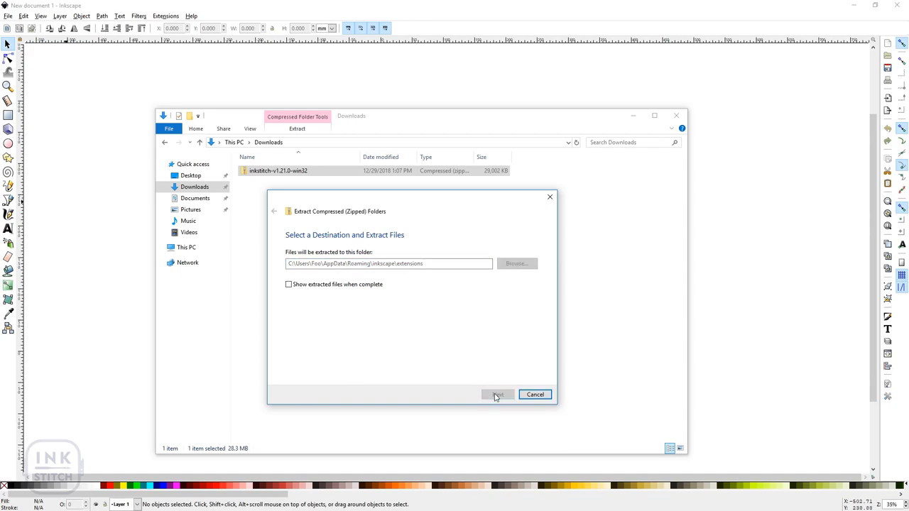
{"action": "left_click", "coordinate": [497, 395]}
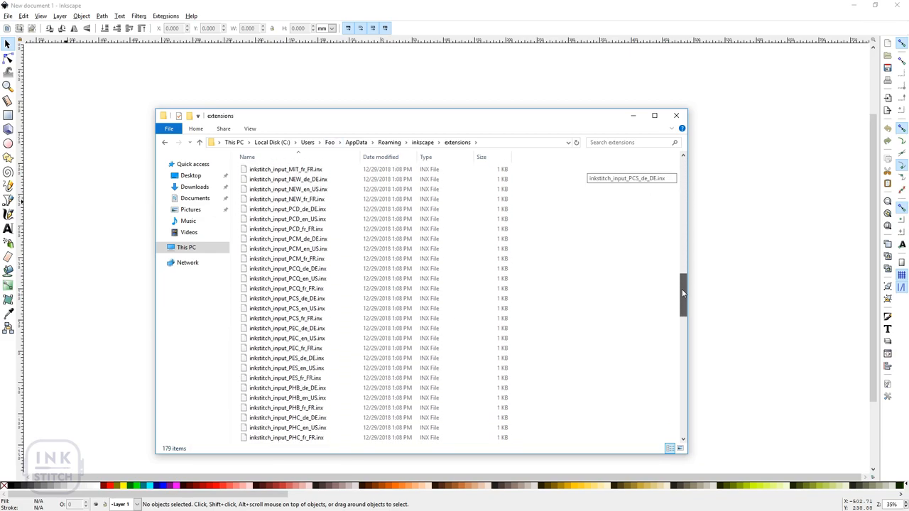
{"action": "scroll", "scroll_direction": "down", "scroll_amount": 3}
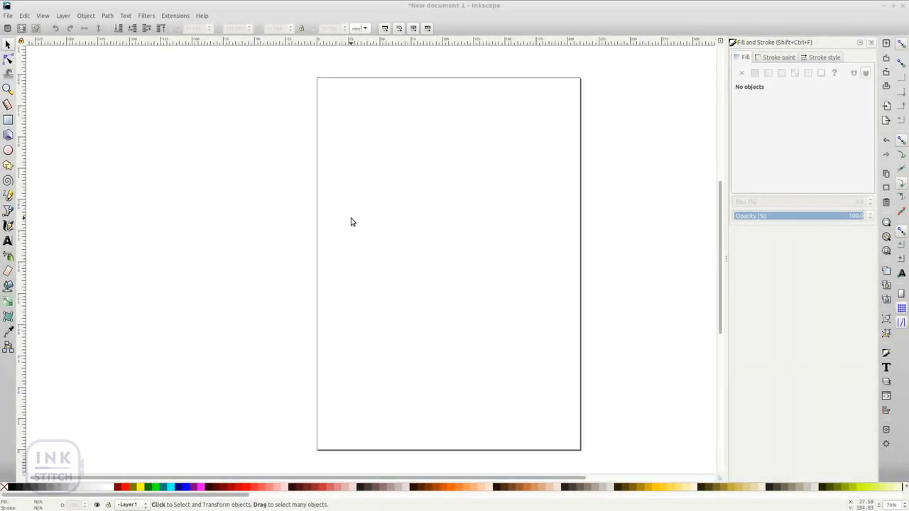
Draw a solid circle with the Ellipse tool and convert it with Object to Path.
{"action": "left_click", "coordinate": [175, 14]}
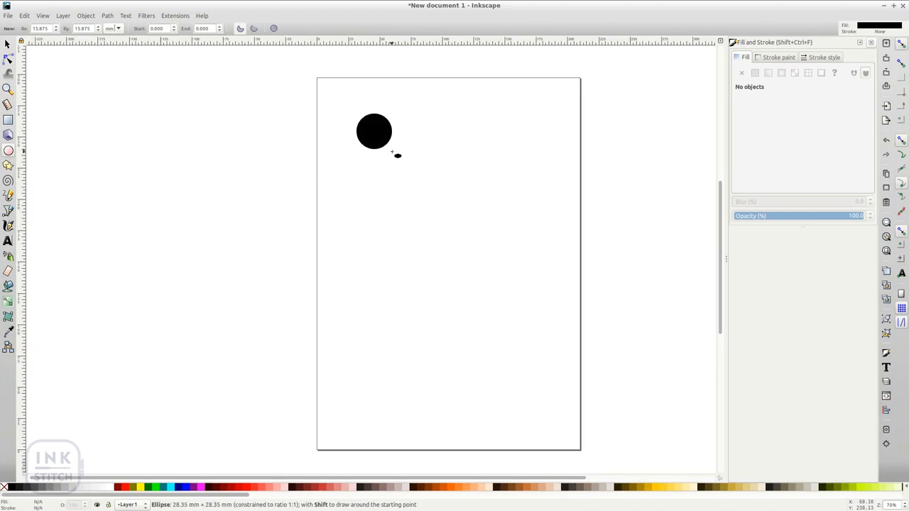
{"action": "left_click", "coordinate": [108, 14]}
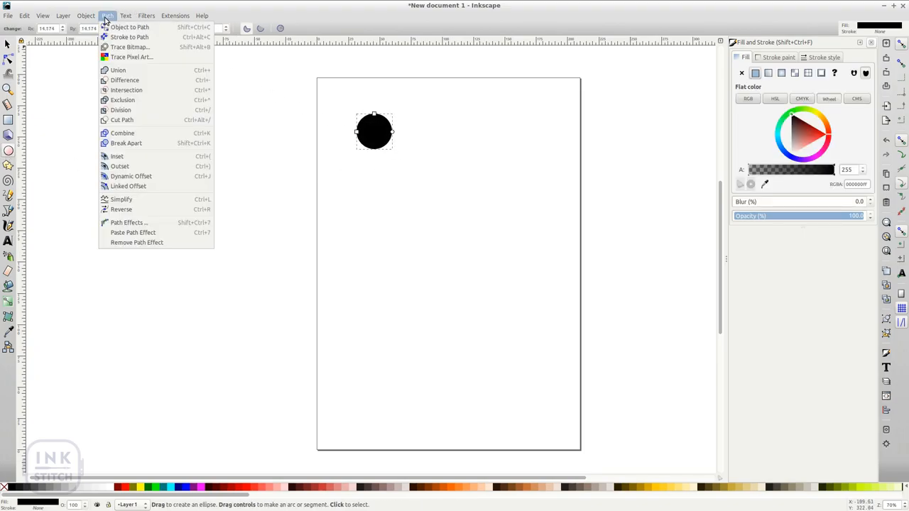
{"action": "left_click", "coordinate": [175, 14]}
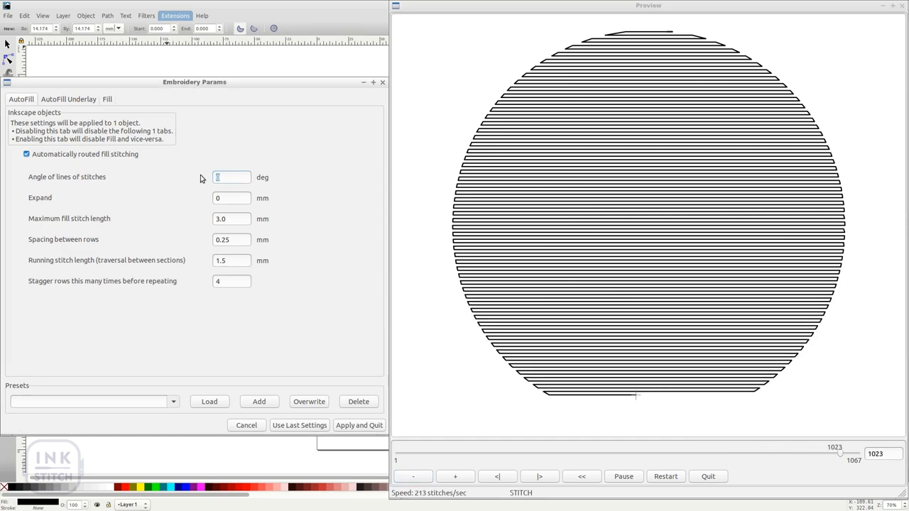
Set the AutoFill angle to 45 in Ink/Stitch Params and play the embroidery simulation.
{"action": "type", "text": "45"}
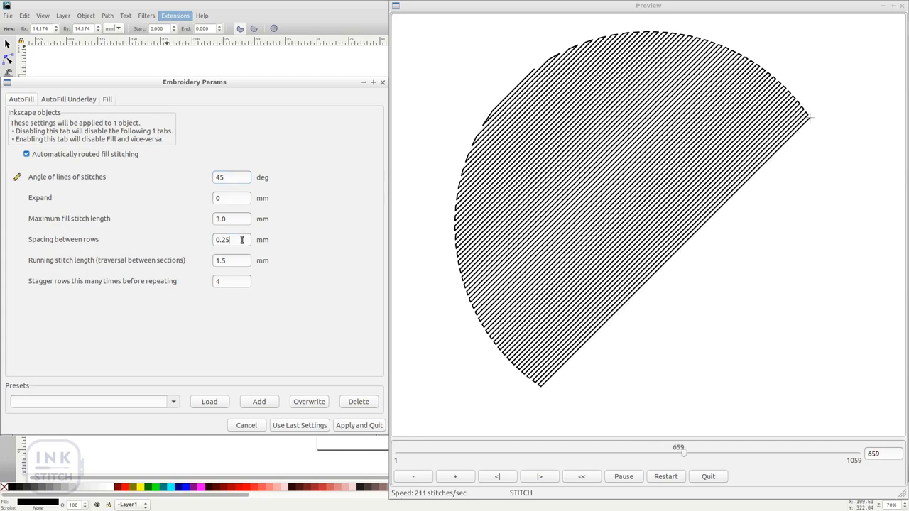
{"action": "type", "text": "1"}
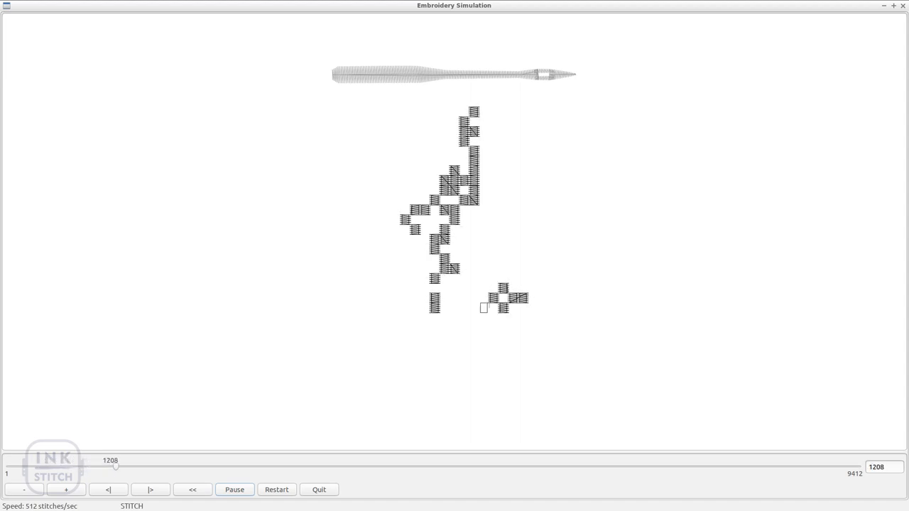
{"action": "left_click_drag", "start_coordinate": [116, 466], "coordinate": [224, 466]}
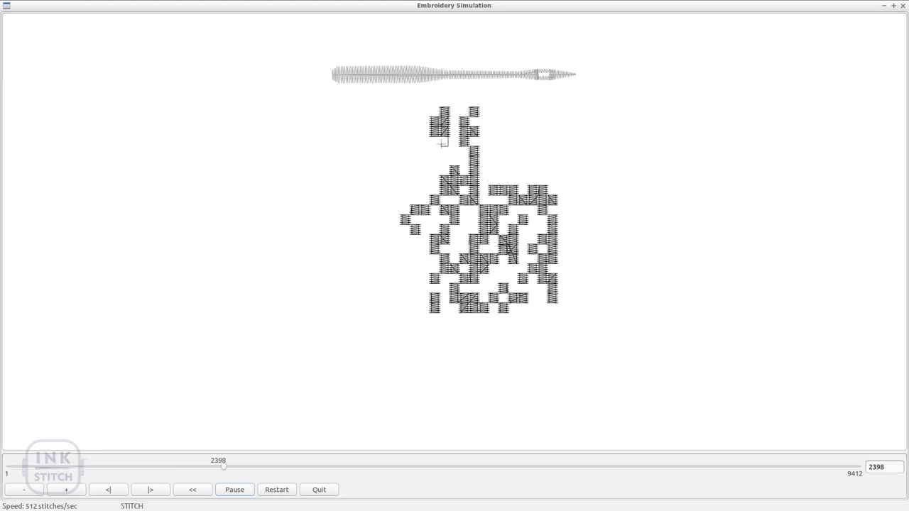